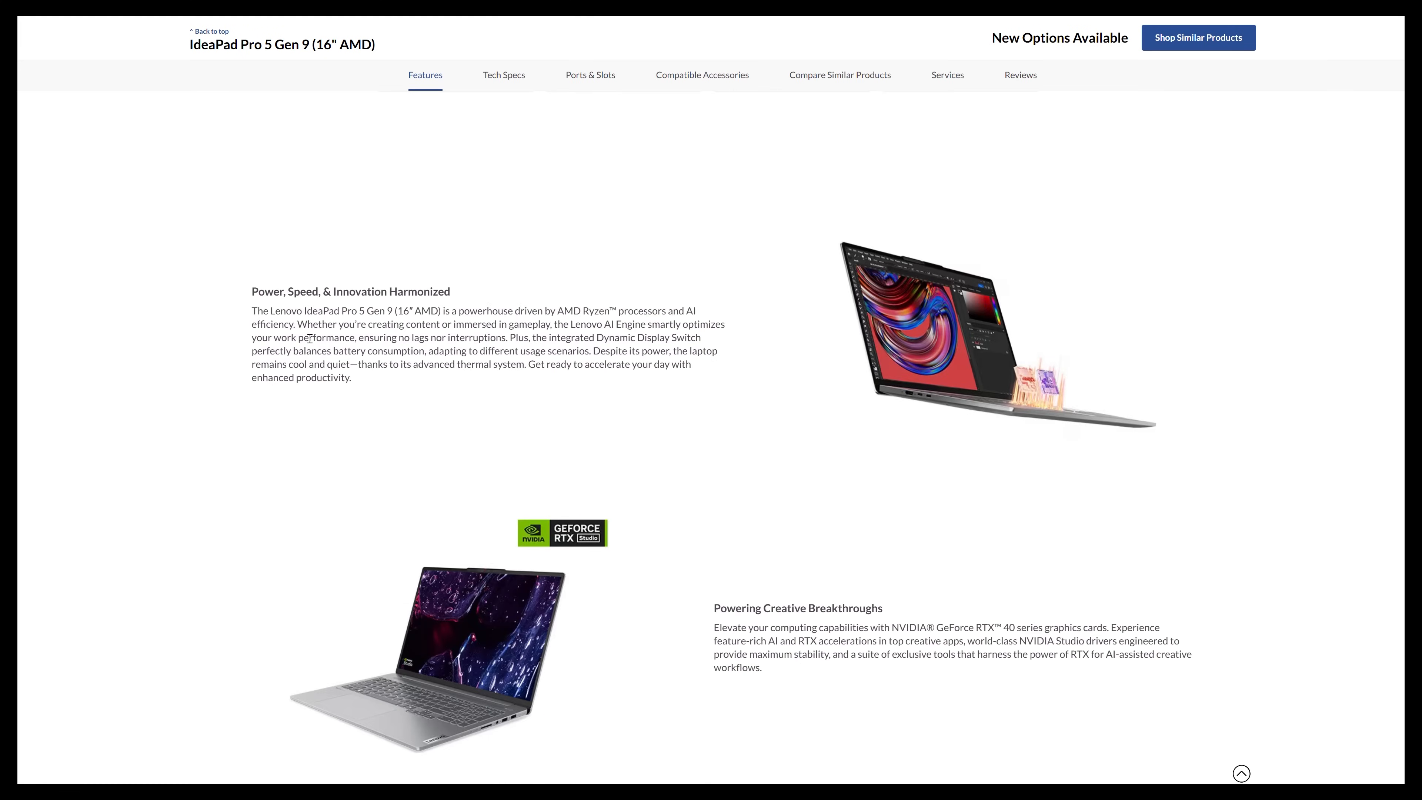
- View the Swift Edge 16 gallery's angled photo, then its top-down keyboard photo
scroll(down, 3)
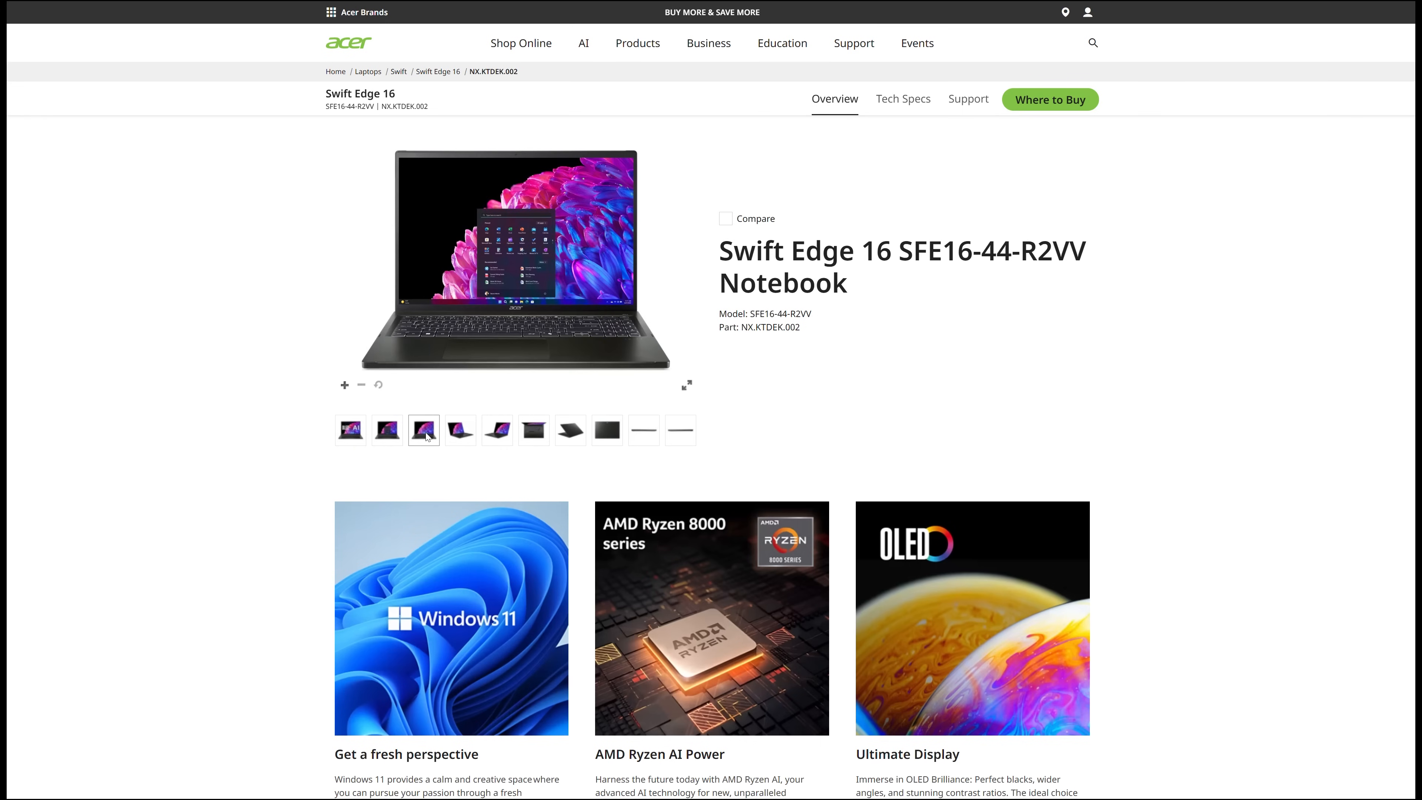
click(461, 431)
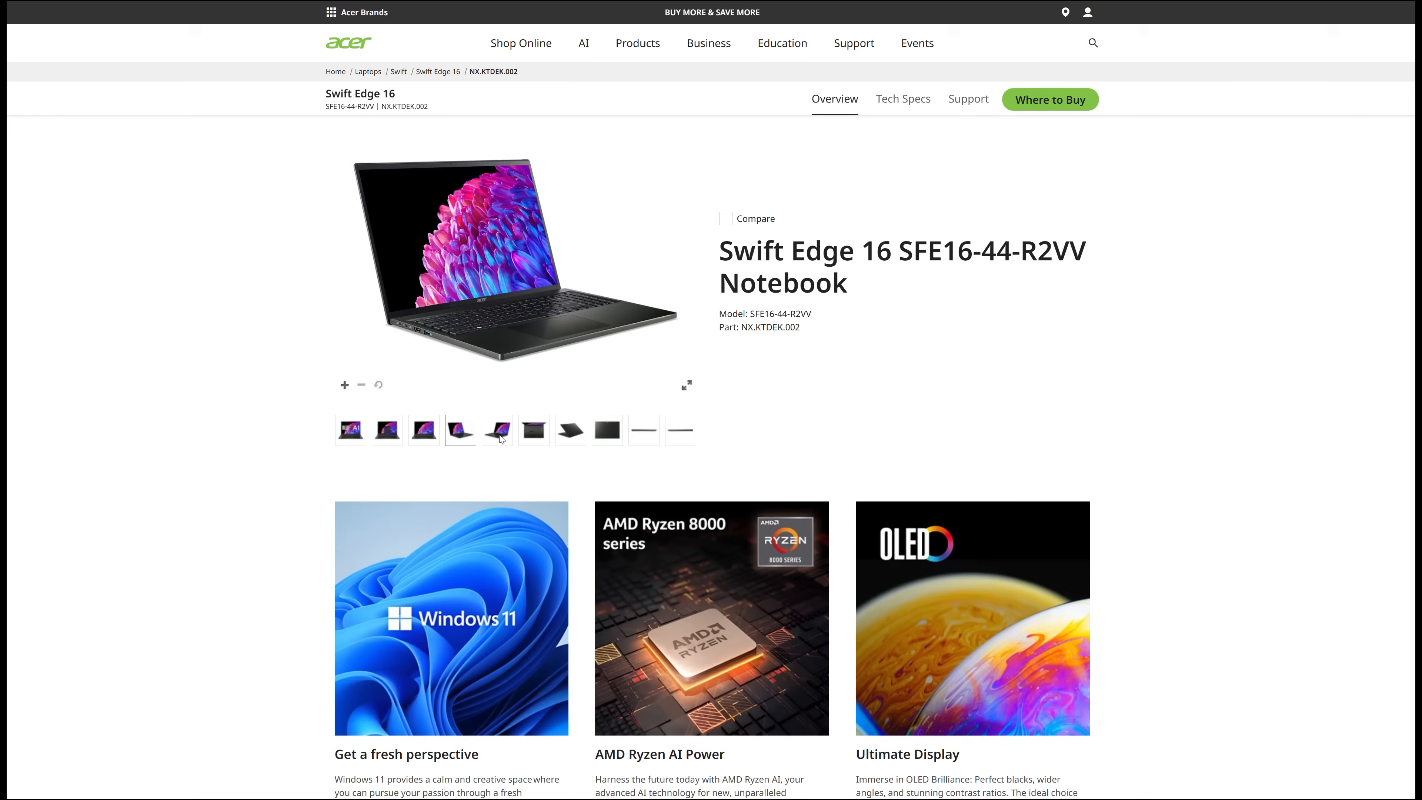
click(534, 430)
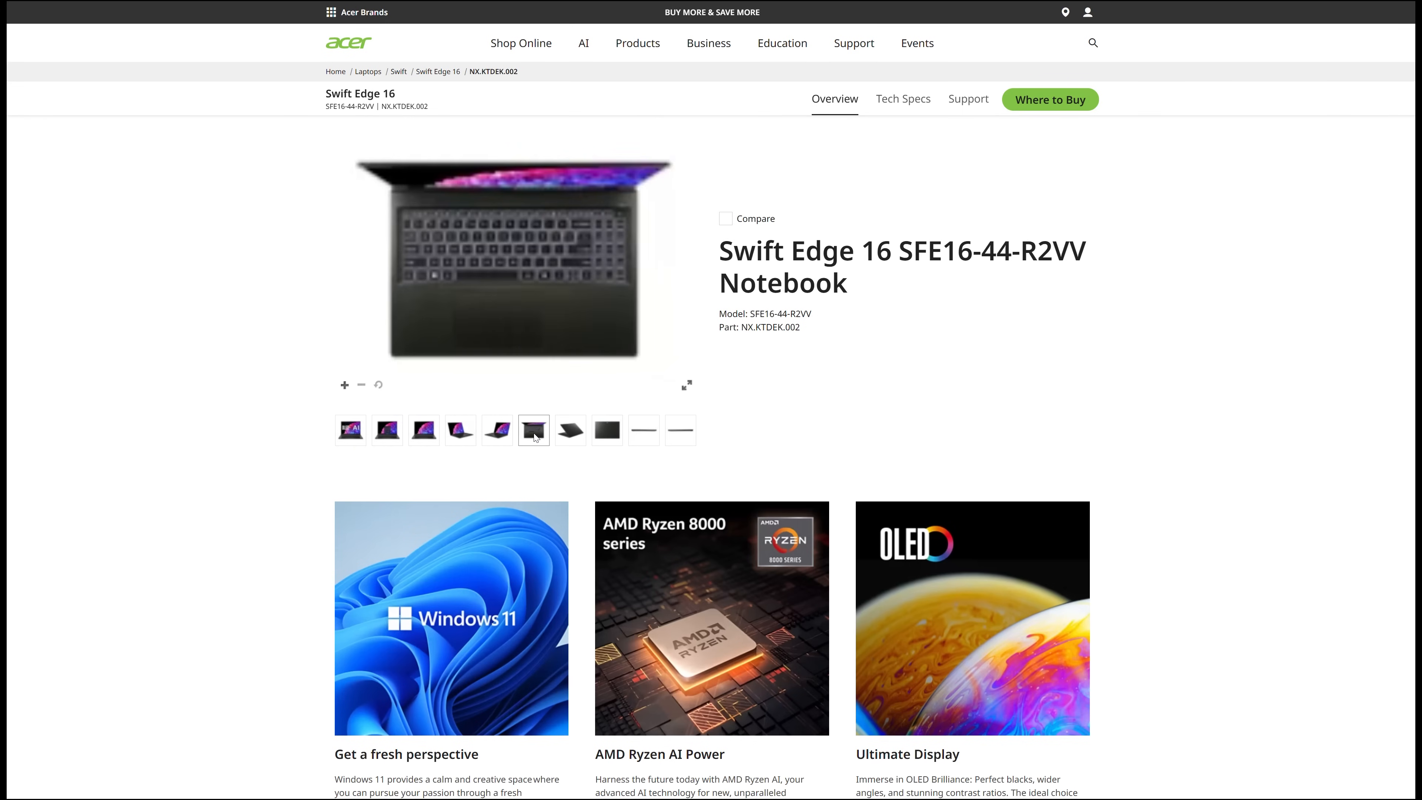